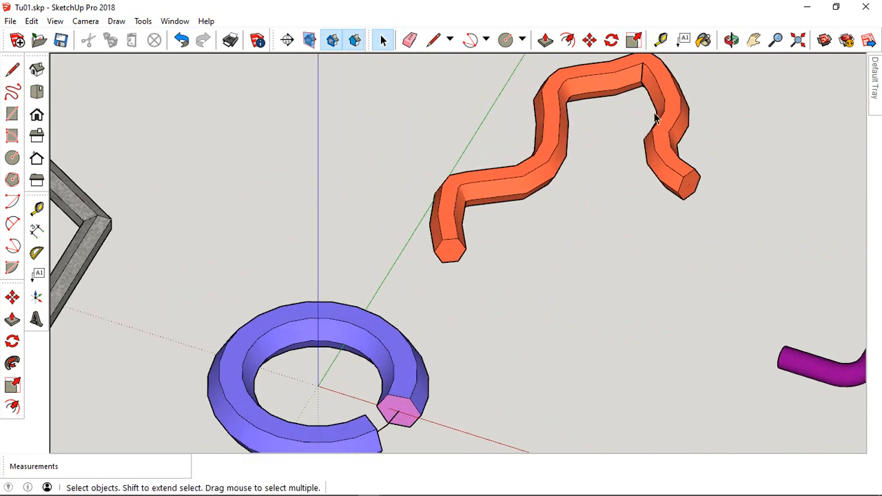
mouse_move(682, 174)
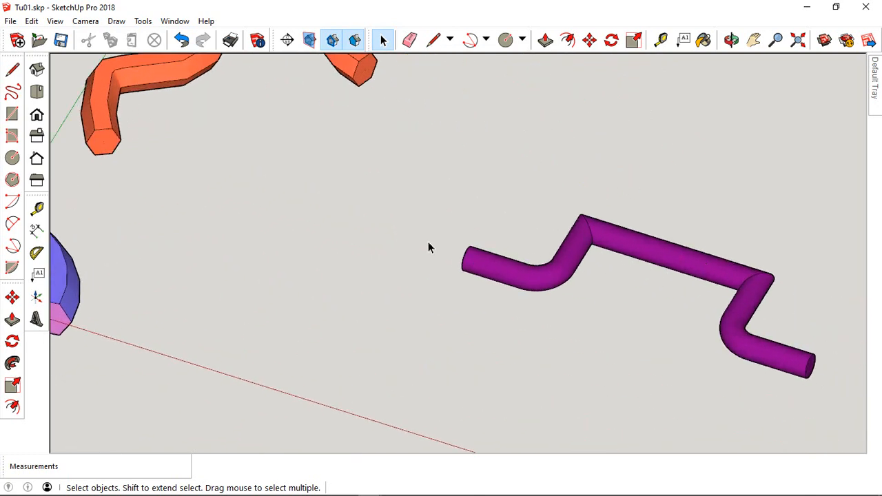
mouse_move(607, 256)
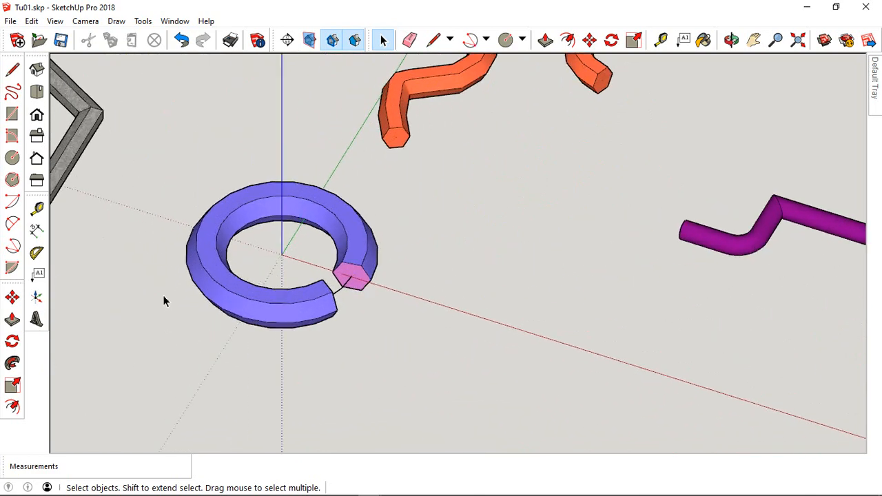
mouse_move(389, 267)
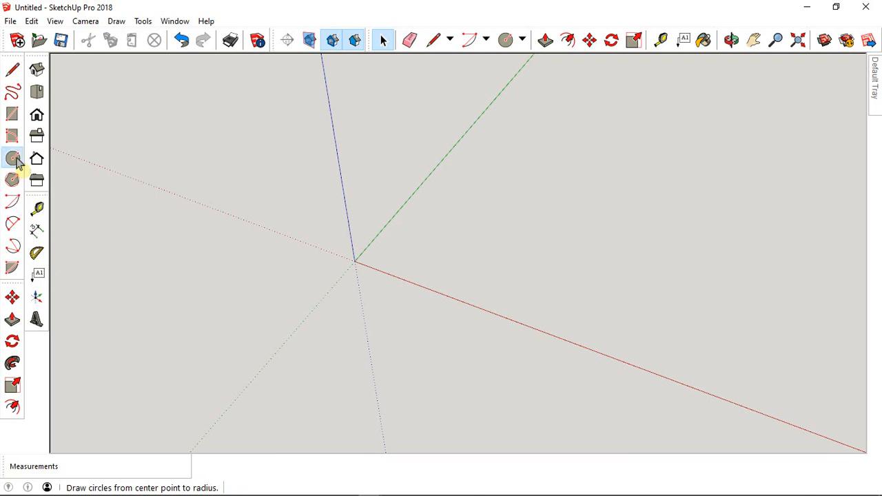
- Draw a large path circle at the origin and a small upright profile circle on its red-axis edge
left_click(13, 157)
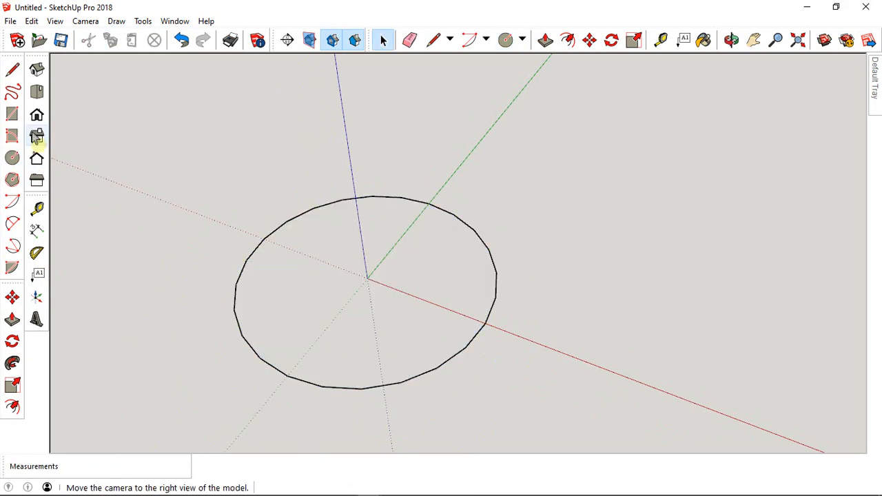
mouse_move(11, 180)
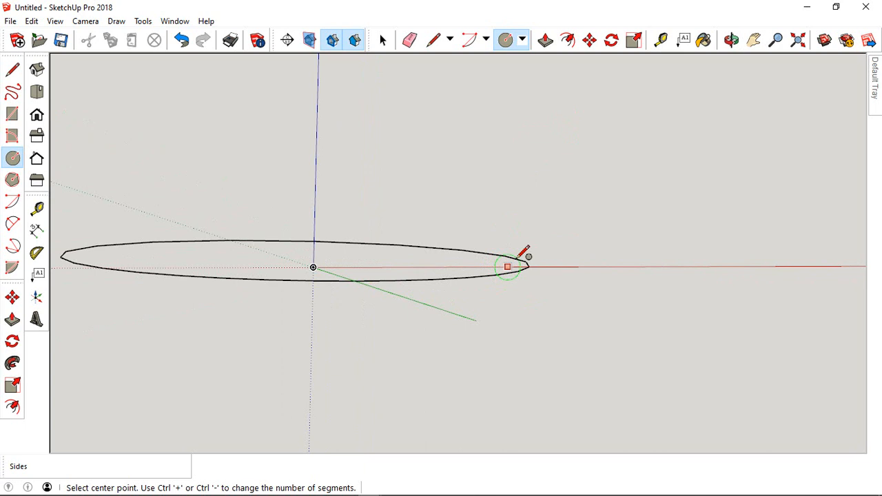
mouse_move(529, 265)
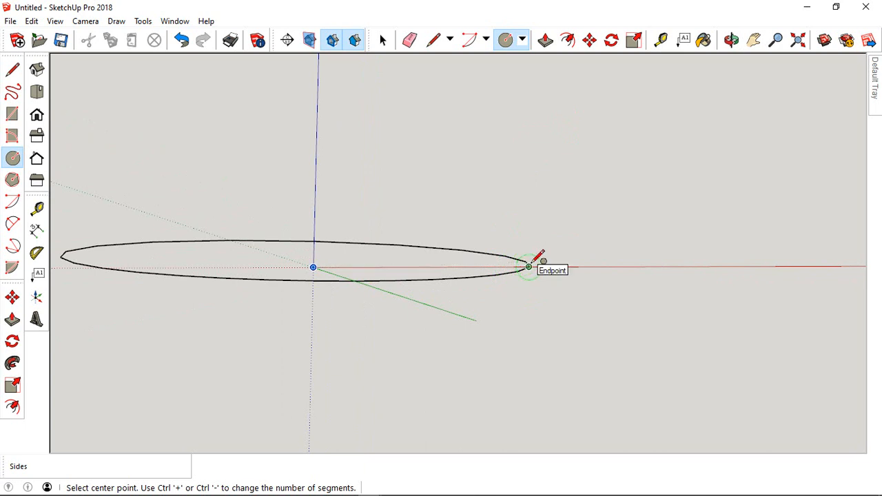
left_click(529, 269)
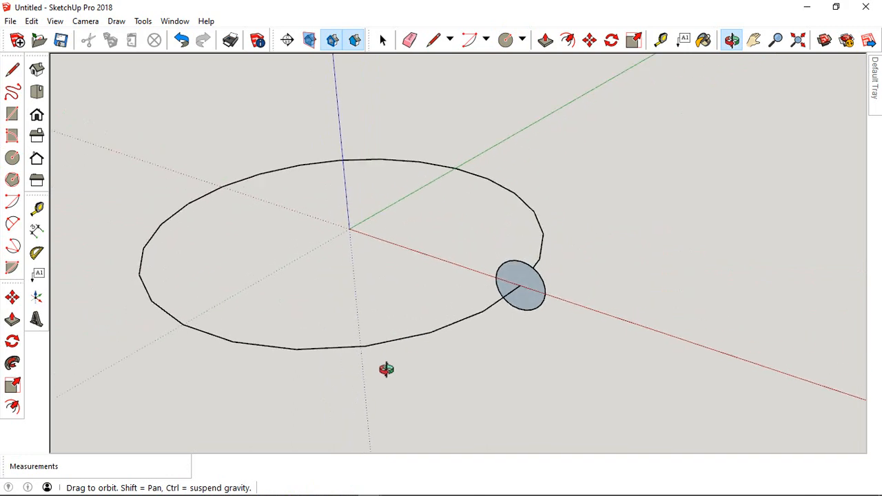
left_click(383, 38)
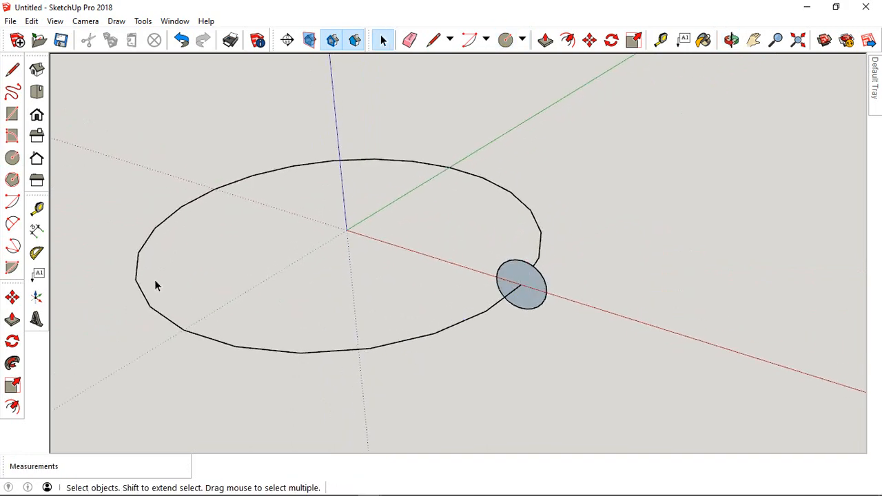
mouse_move(11, 358)
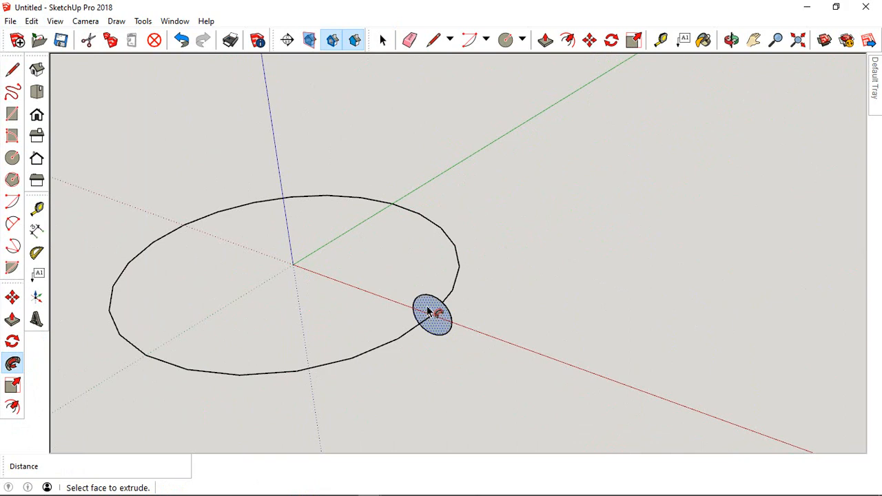
left_click_drag(433, 316, 447, 285)
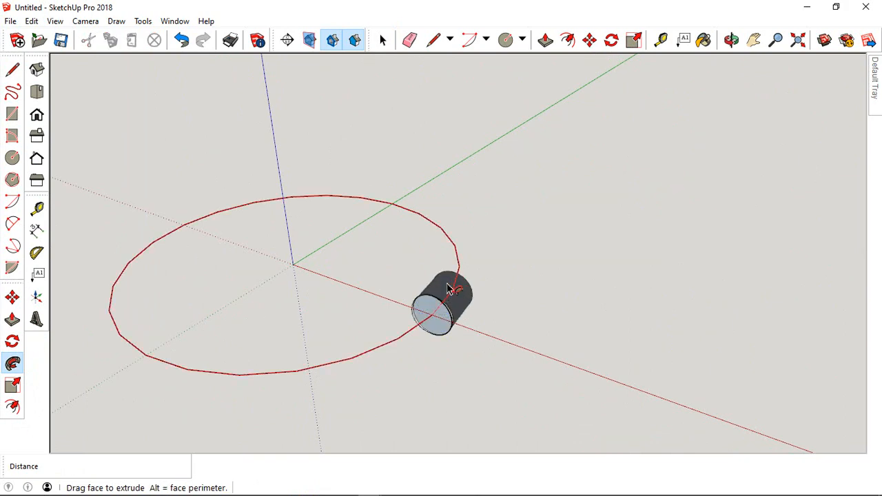
left_click_drag(448, 282, 448, 227)
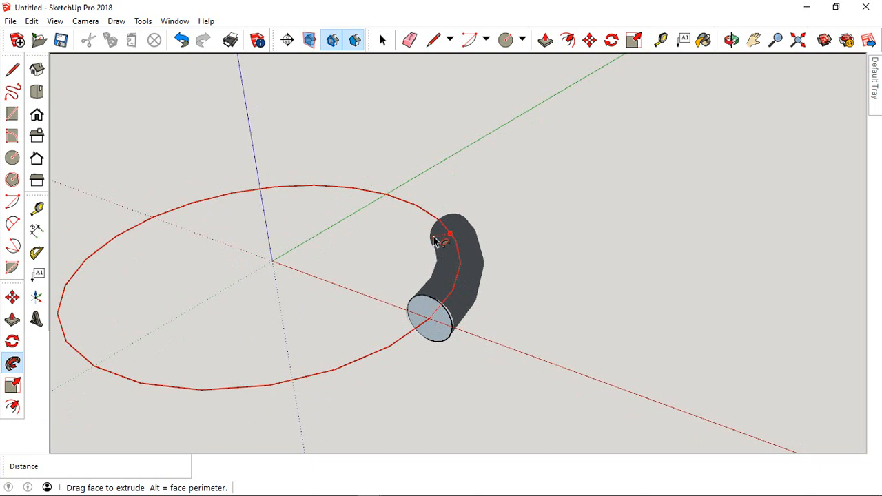
left_click_drag(447, 234, 365, 200)
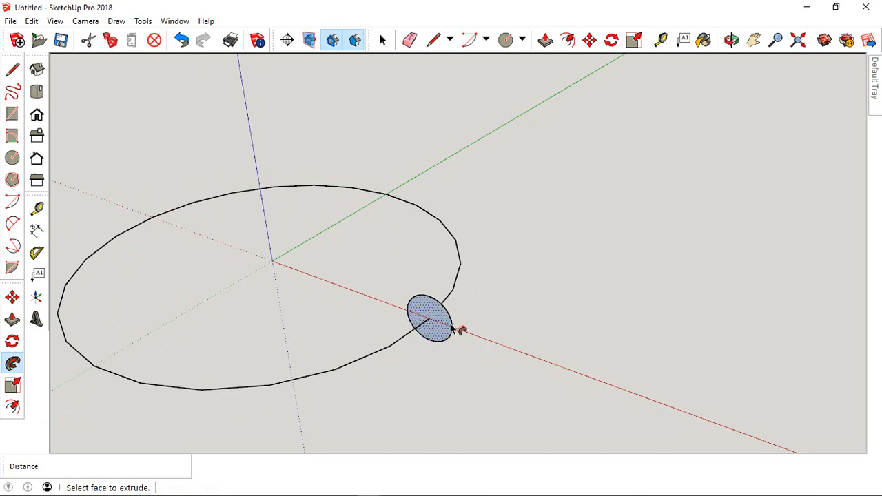
left_click_drag(430, 320, 457, 269)
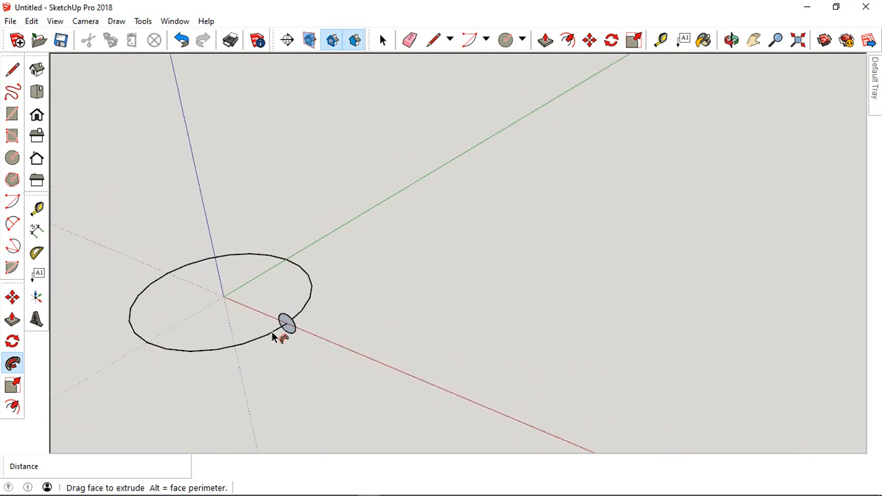
left_click_drag(286, 324, 323, 293)
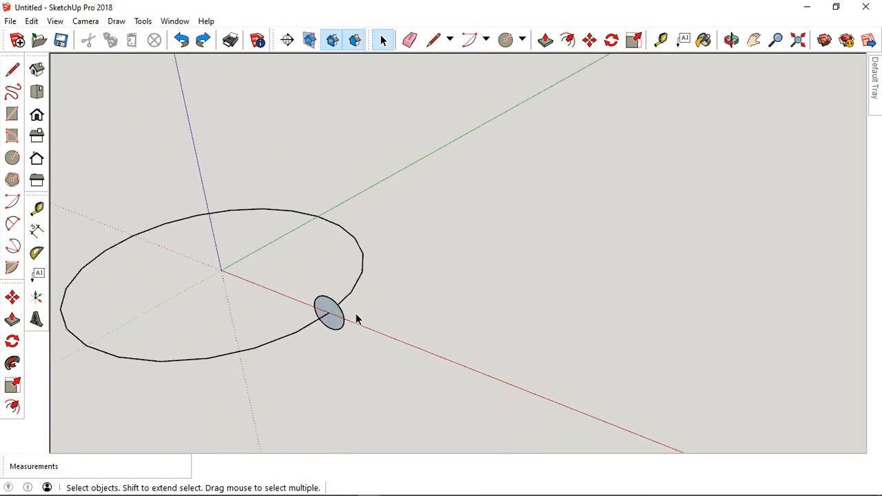
- Draw a six-sided polygon around the circle profile and sweep it along the circular path with Follow Me
left_click(504, 38)
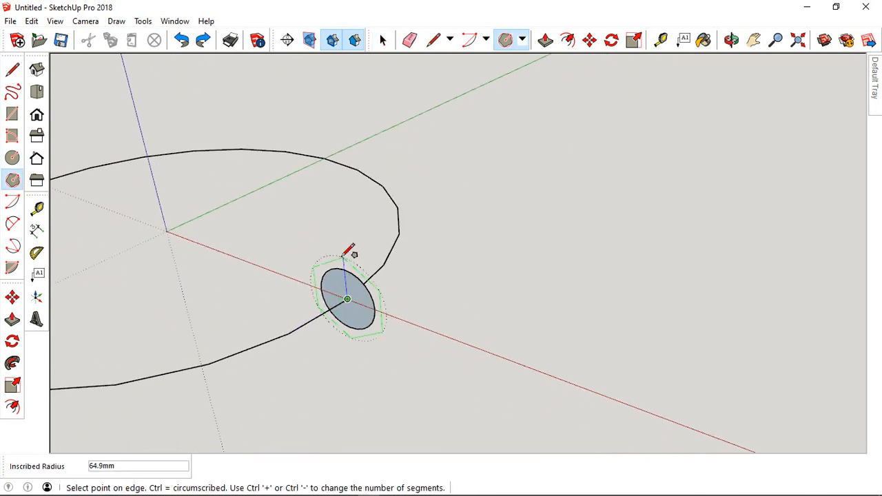
left_click(383, 39)
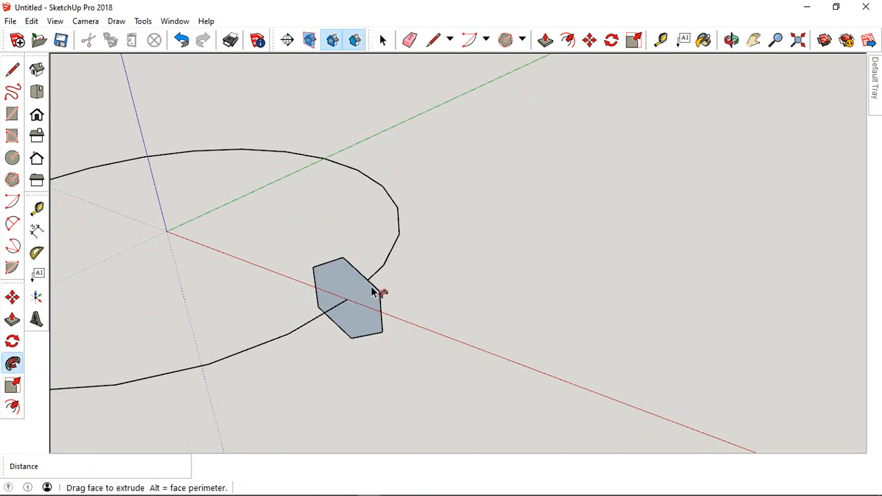
left_click_drag(372, 289, 372, 282)
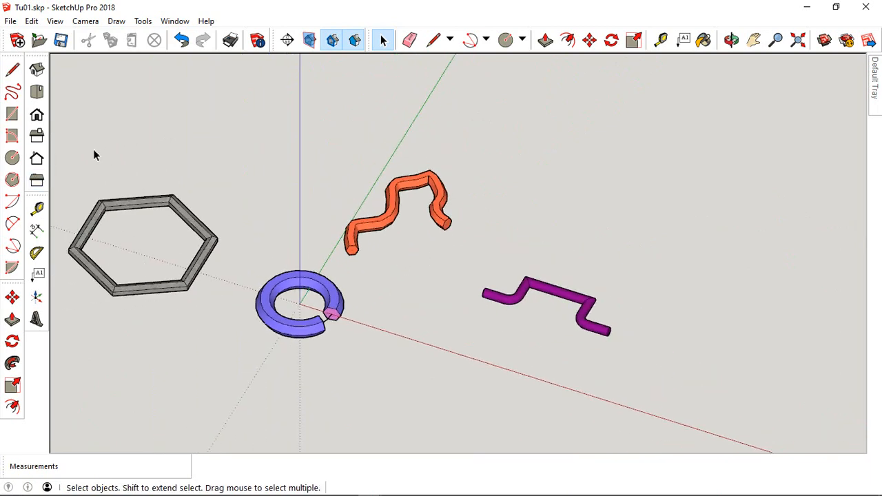
- Switch to the Tu01 model and pick the Freehand tool
left_click(8, 91)
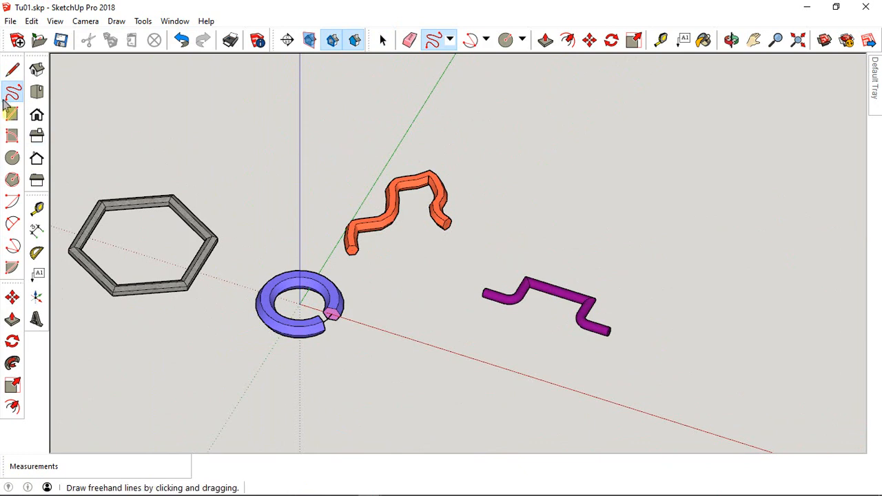